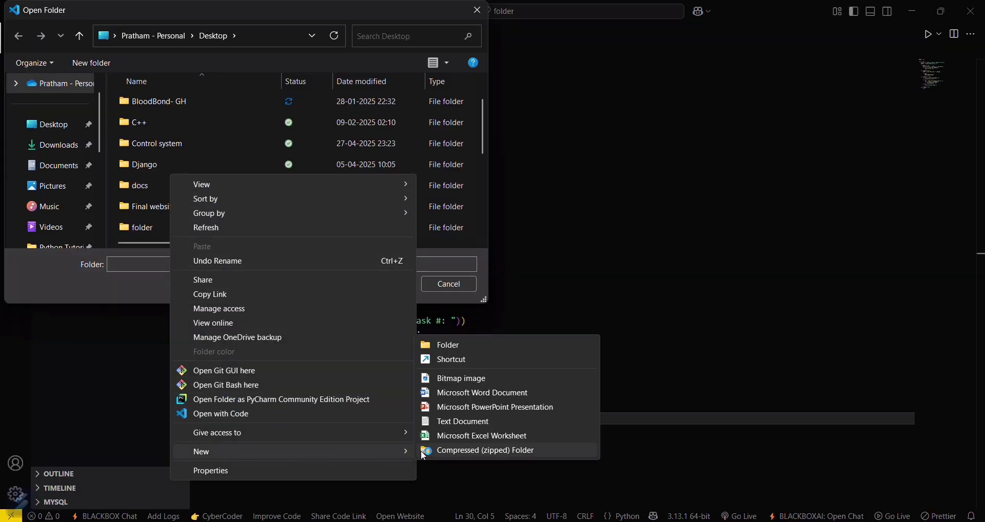
# Step: Create a Desktop folder named spacy-operations, open it as the project, dismissing the to-do save prompt
pyautogui.click(447, 345)
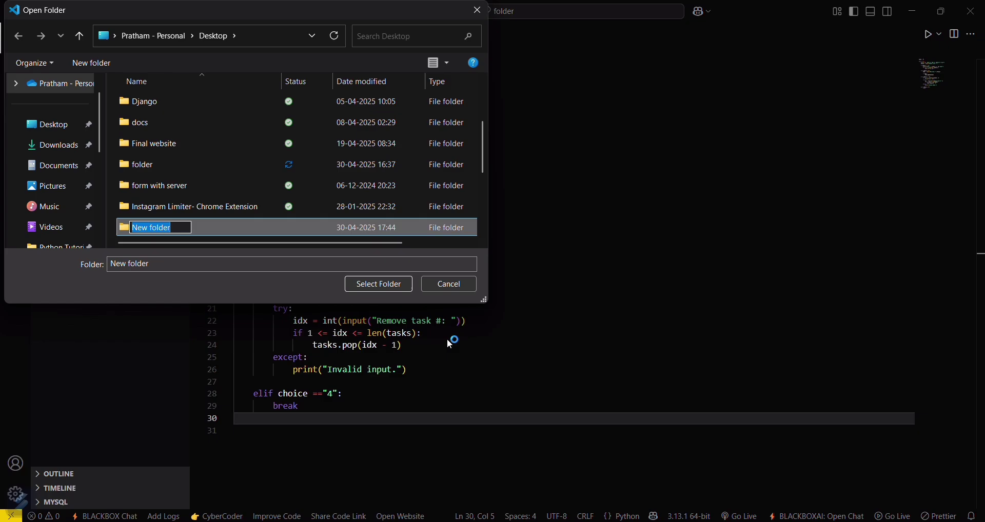
pyautogui.write('spacy')
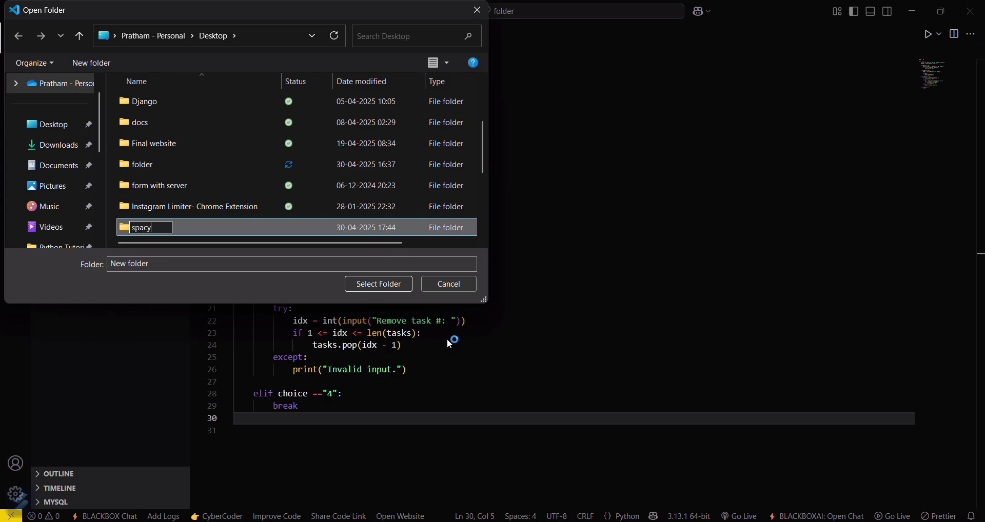
pyautogui.write('-opera')
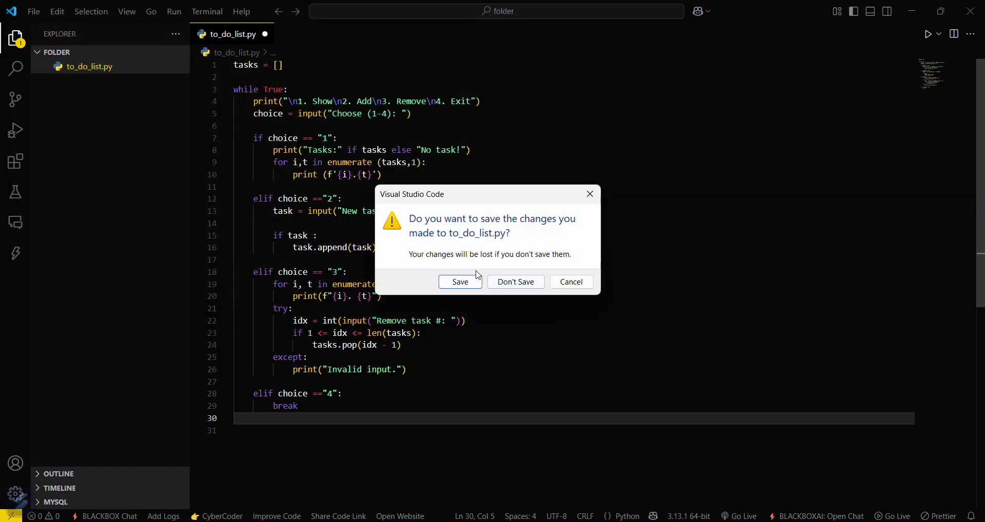
pyautogui.click(515, 282)
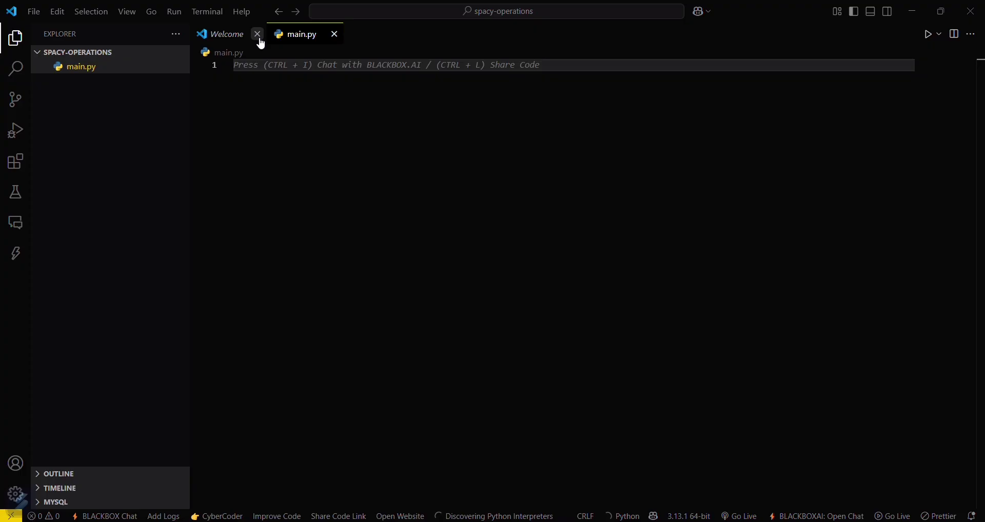
# Step: Write import spacy and print("Imported correctly") in main.py and save the file
pyautogui.click(256, 34)
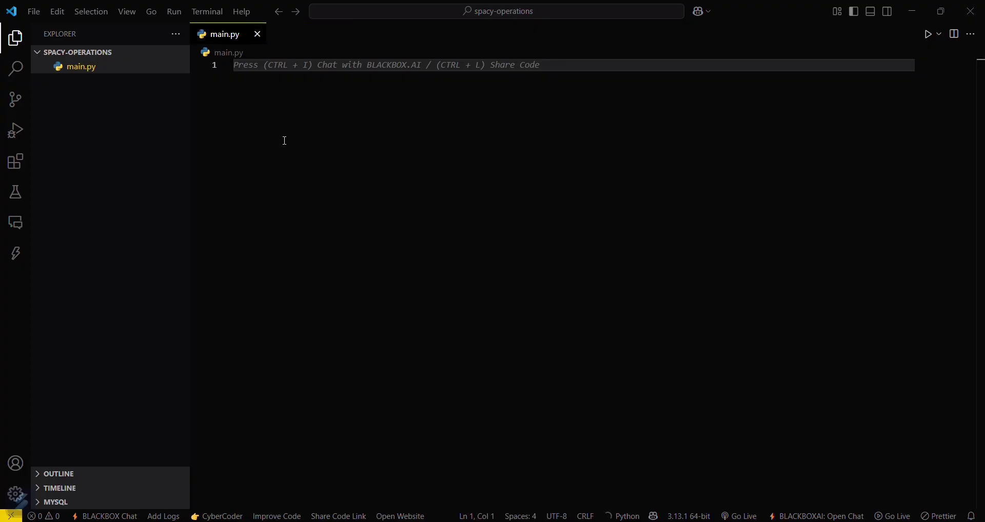
pyautogui.write('import')
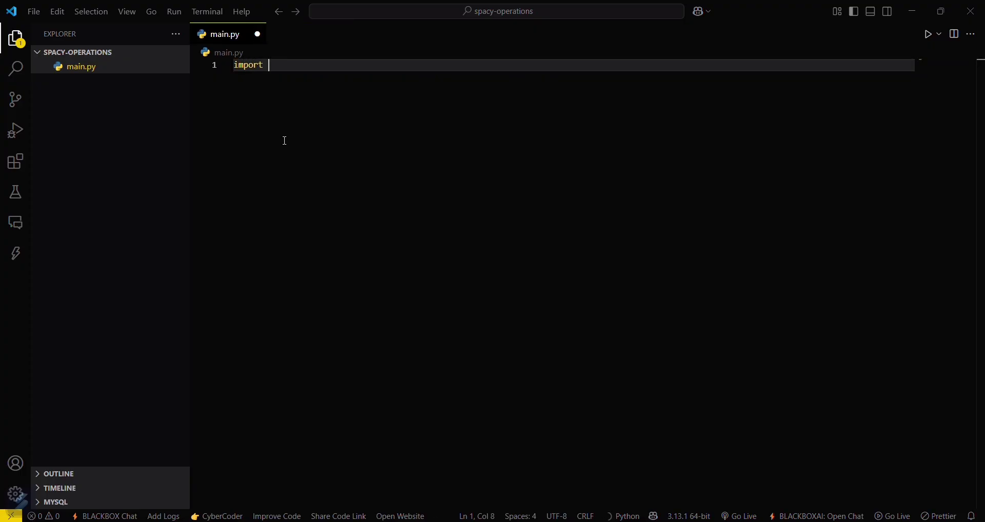
pyautogui.write('spacy')
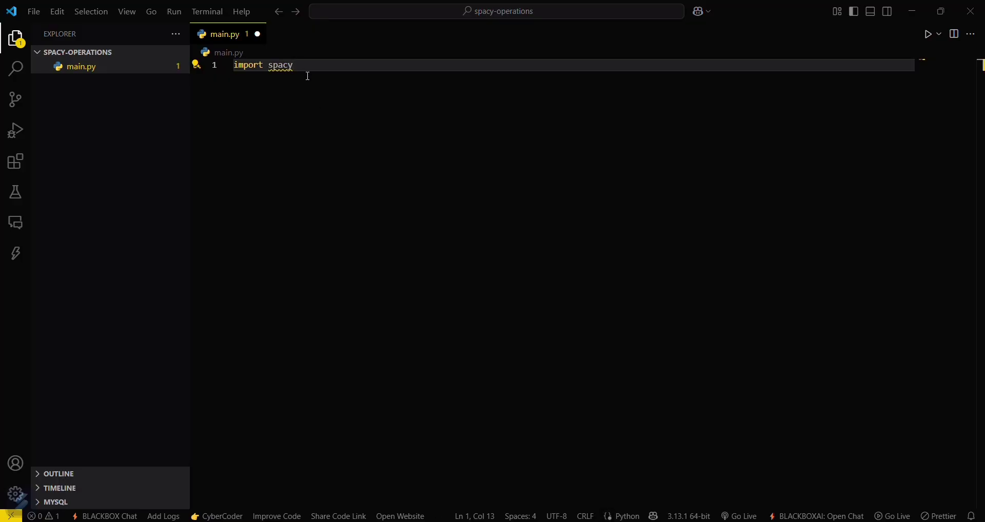
pyautogui.write('print(')
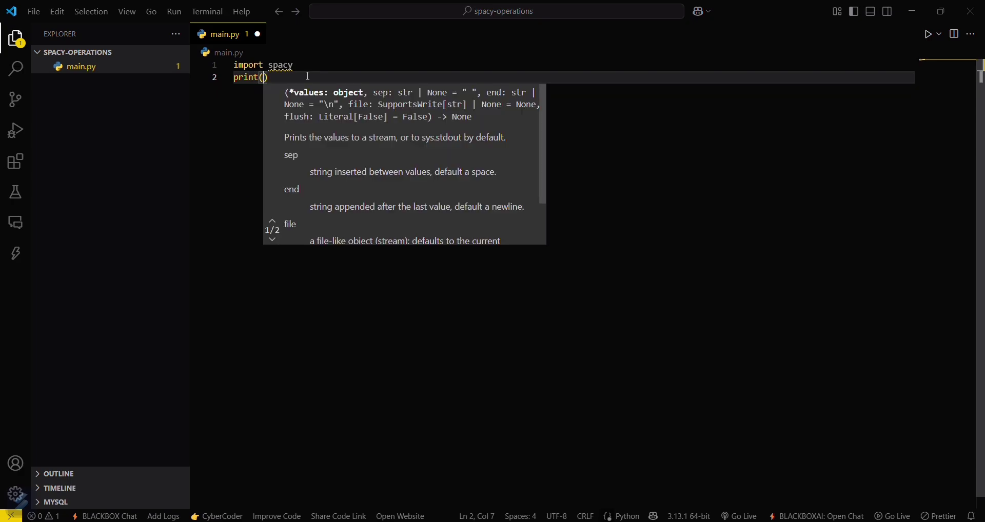
pyautogui.write('""')
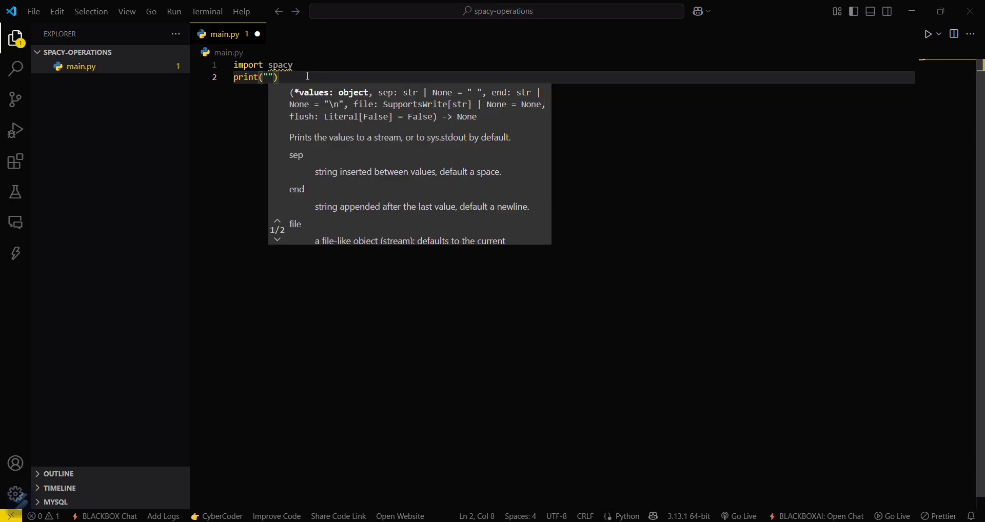
pyautogui.write('Imported correctlty')
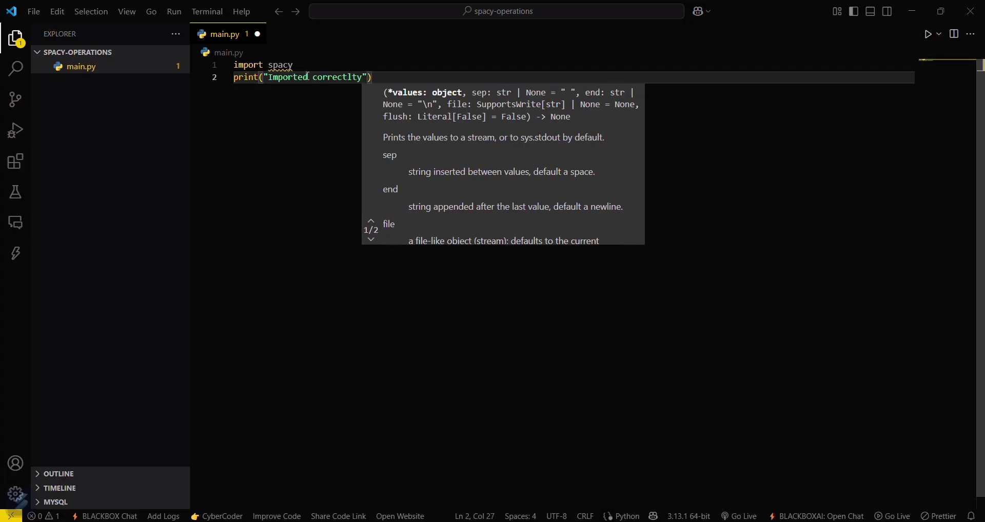
pyautogui.press('Backspace')
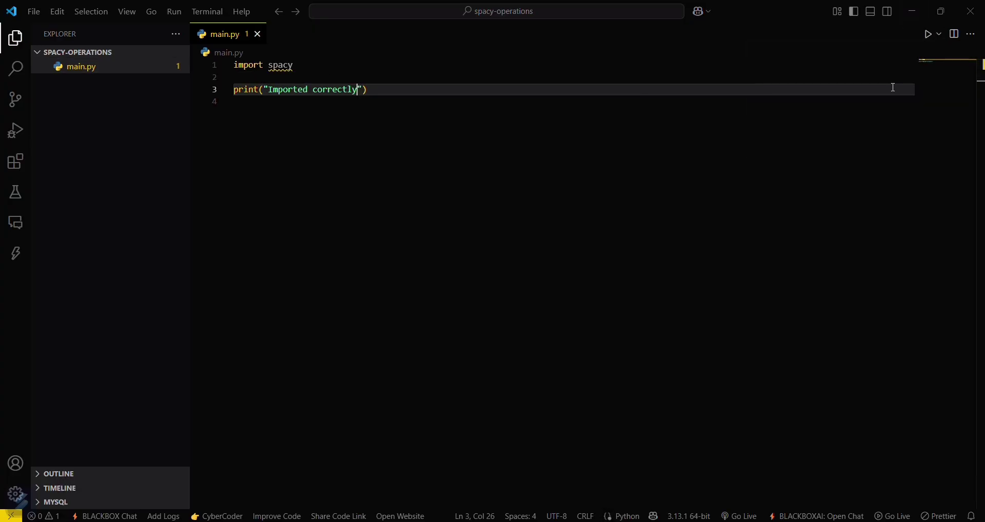
# Step: Run main.py, hit No module named 'spacy', and run pip install spacy in the terminal
pyautogui.click(929, 34)
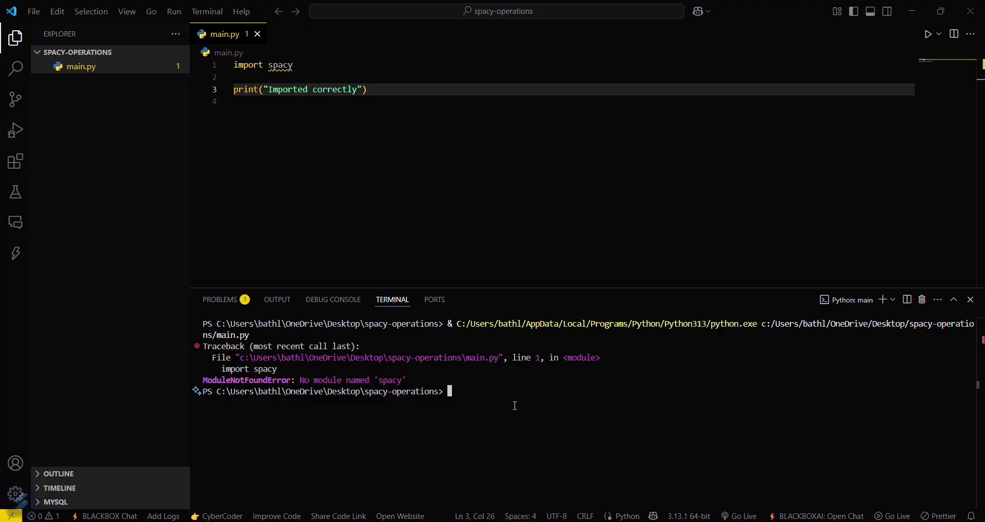
pyautogui.write('pip in')
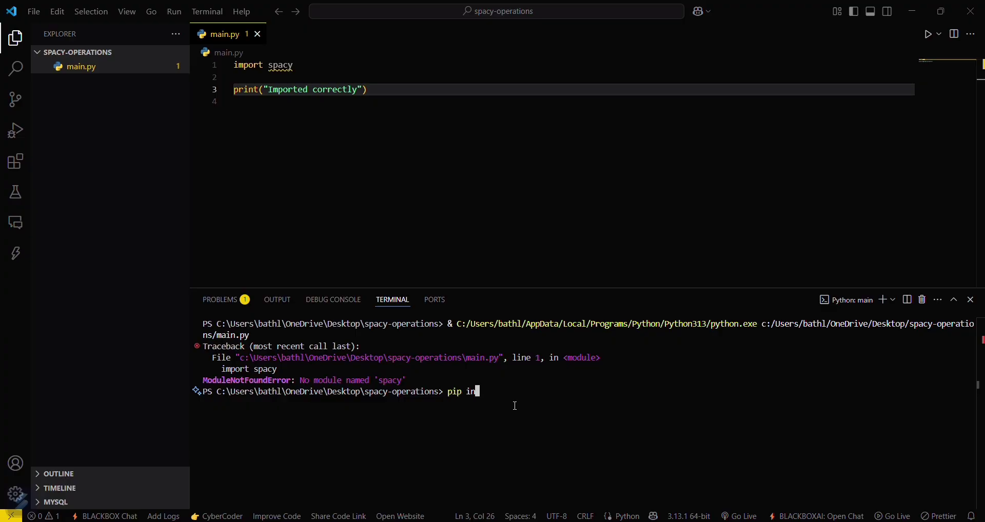
pyautogui.write('stall')
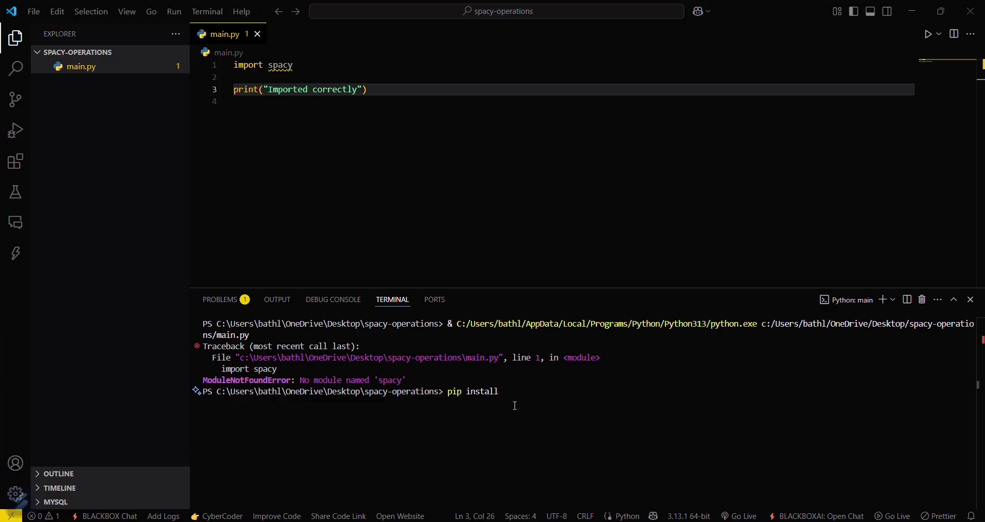
pyautogui.write('spac')
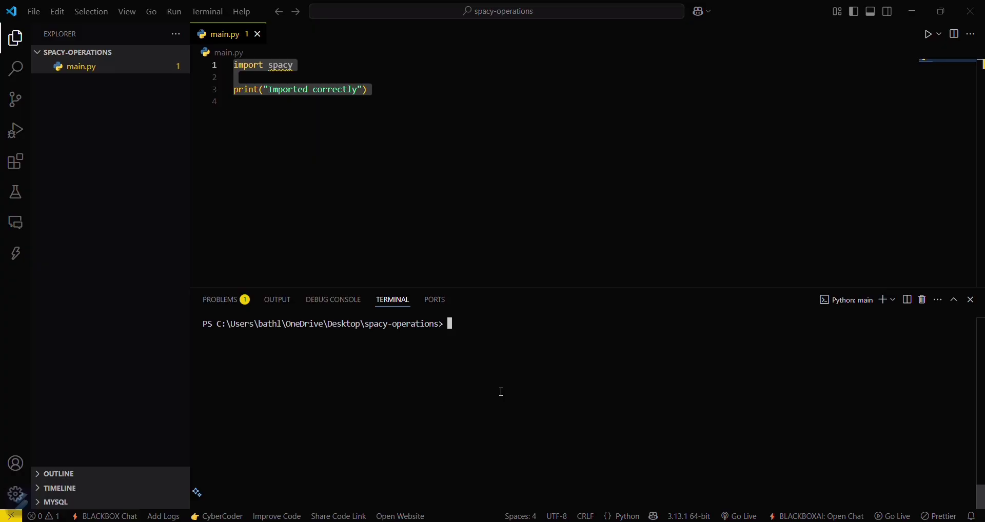
pyautogui.moveTo(667, 490)
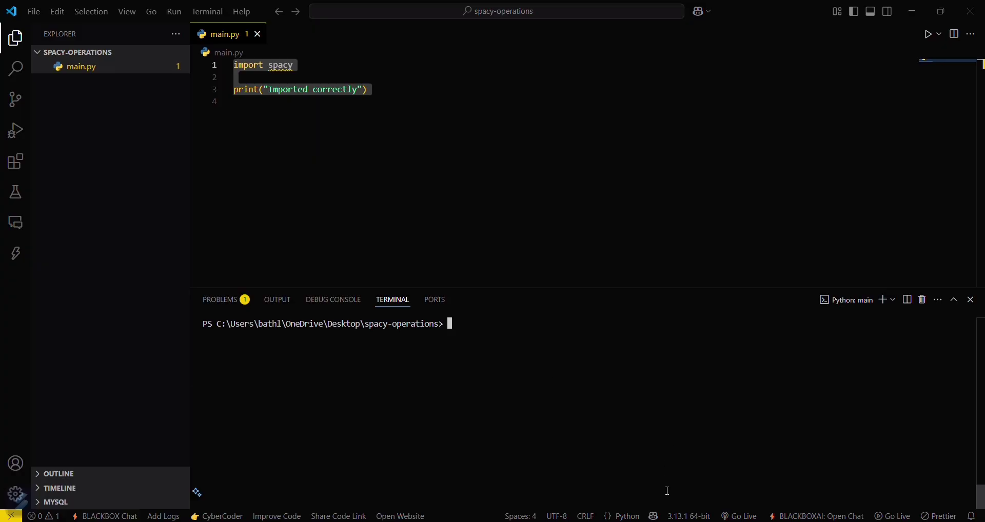
# Step: Switch the interpreter to Python 3.11.0 64-bit and confirm with python --version
pyautogui.click(688, 516)
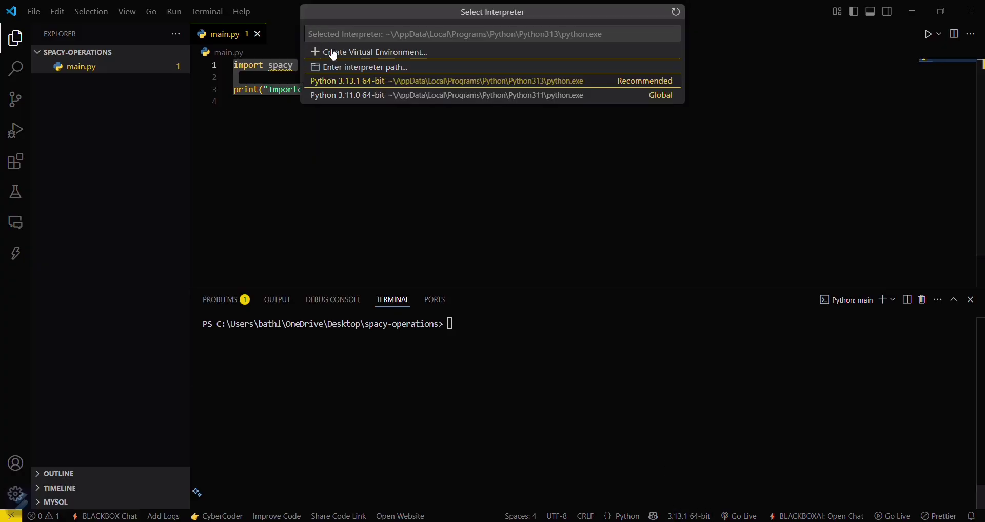
pyautogui.click(346, 95)
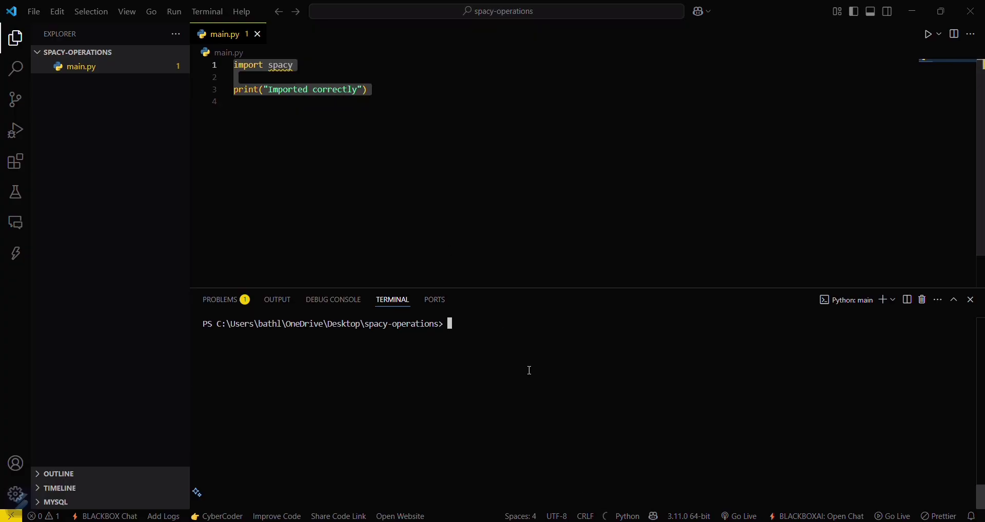
pyautogui.moveTo(500, 343)
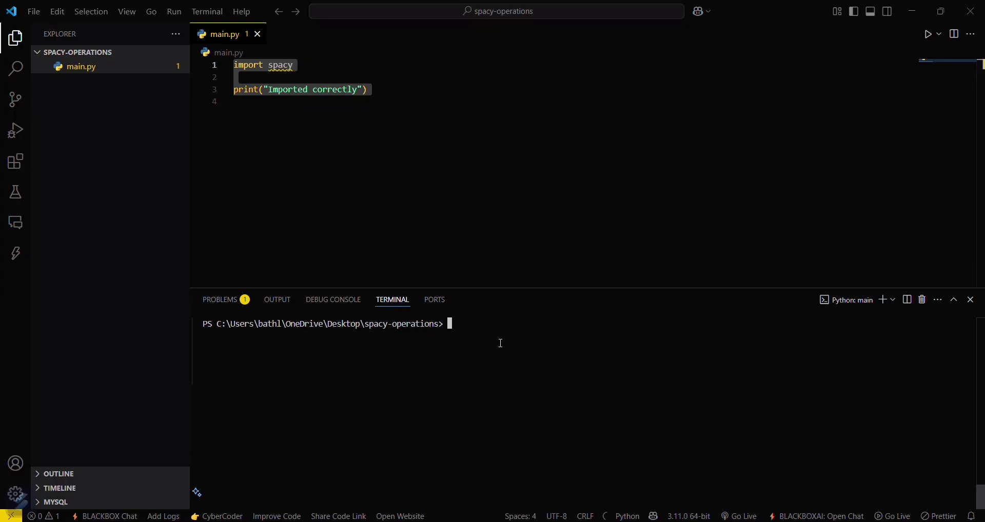
pyautogui.write('python')
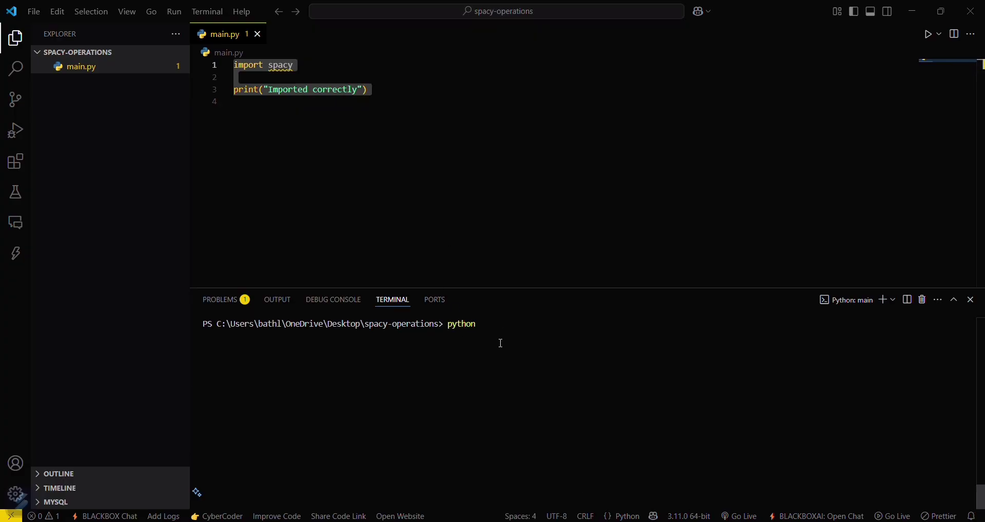
pyautogui.write('--version')
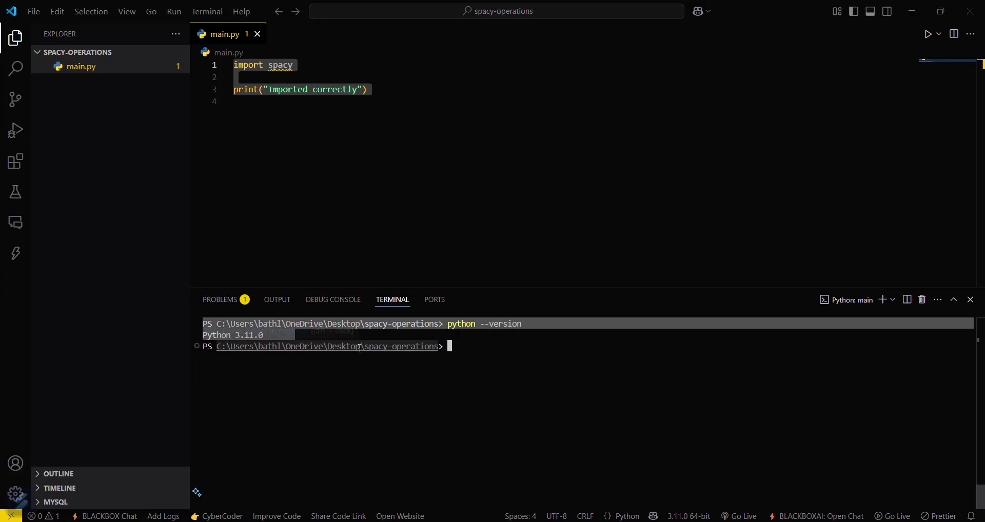
# Step: Run pip install spacy in the terminal to install spacy 3.8.5 under Python 3.11
pyautogui.write('pip')
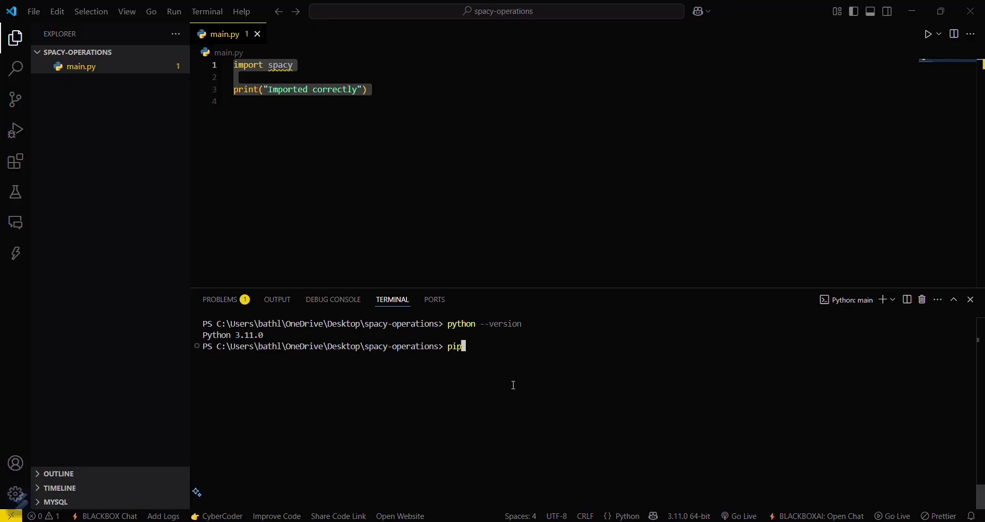
pyautogui.write('install')
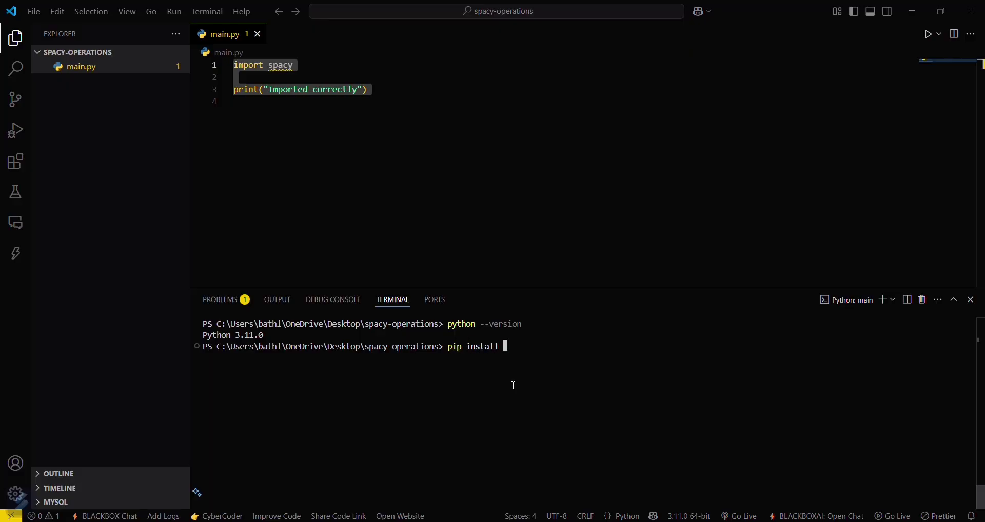
pyautogui.write('spac')
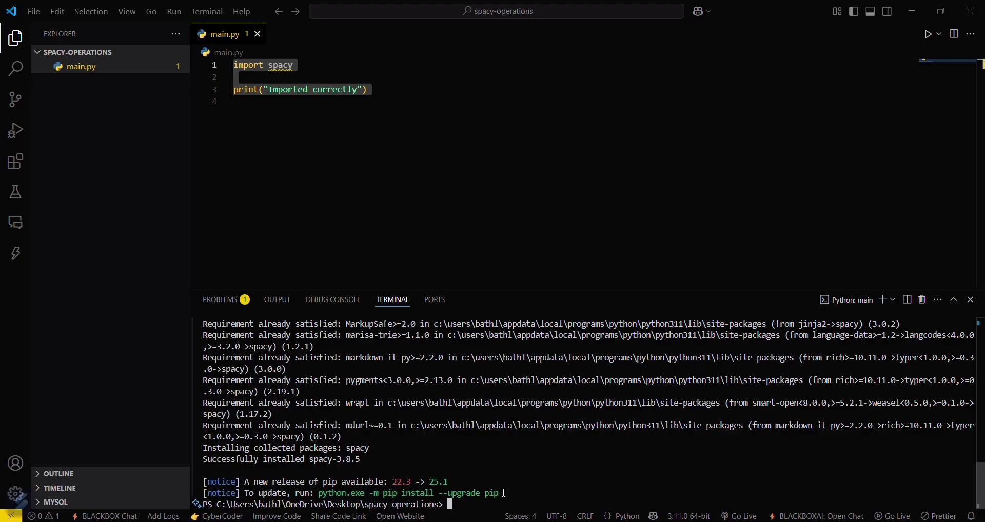
pyautogui.moveTo(922, 299)
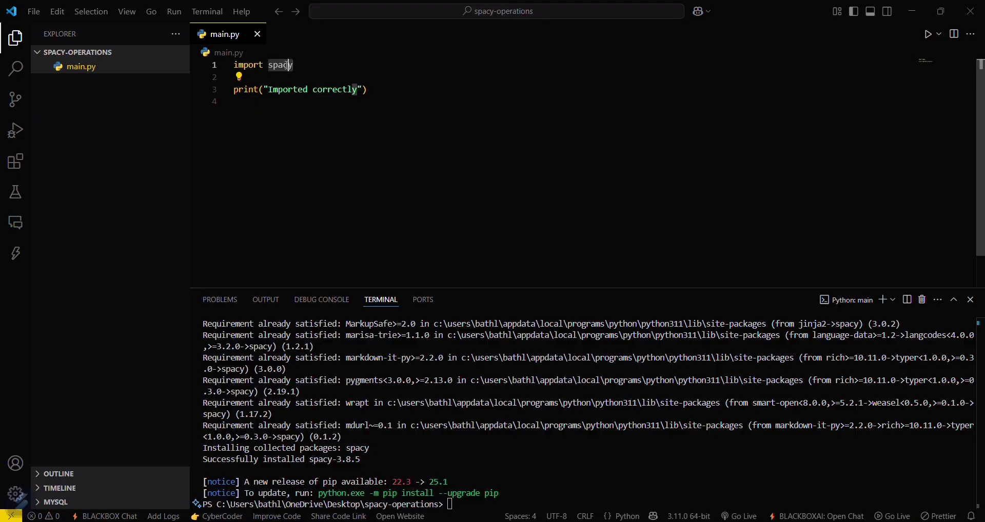
# Step: Run main.py via Run Python File in Dedicated Terminal to print Imported correctly
pyautogui.click(251, 101)
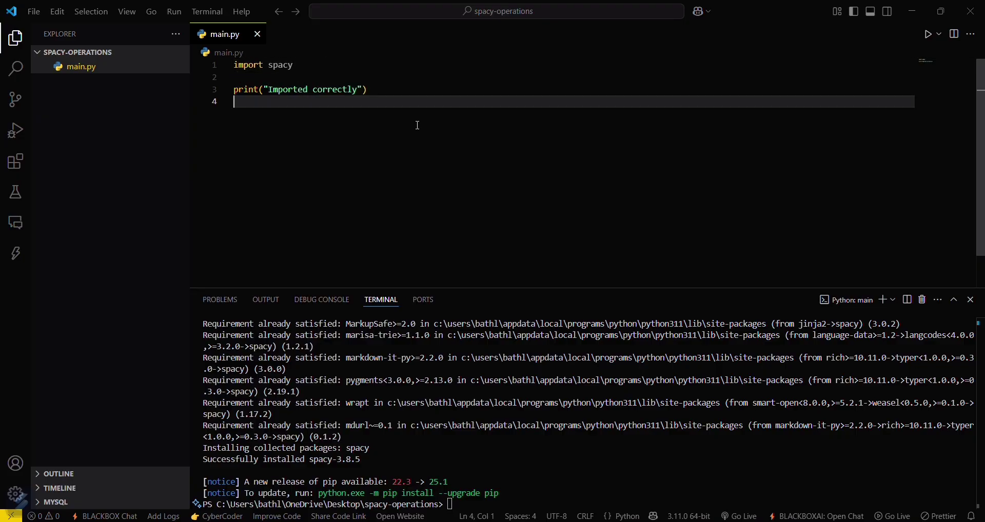
pyautogui.click(939, 34)
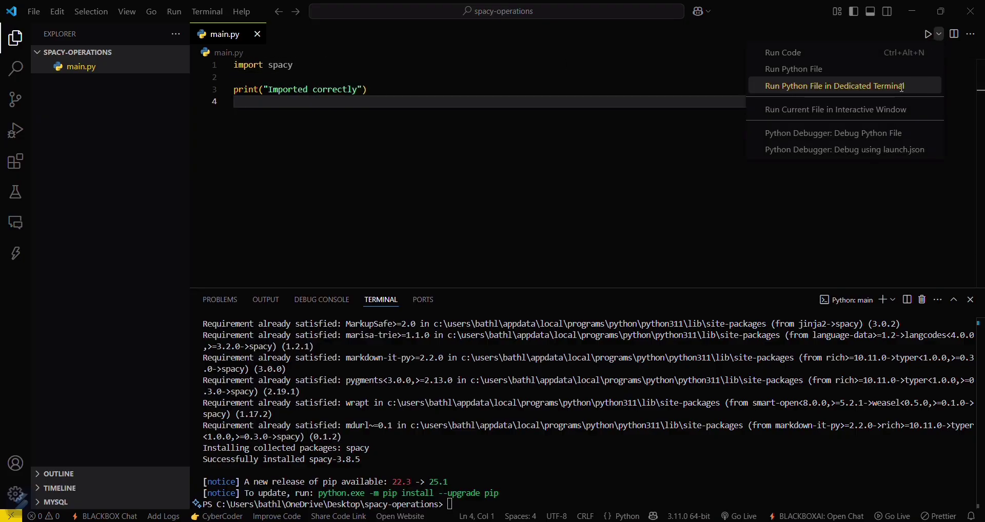
pyautogui.click(834, 86)
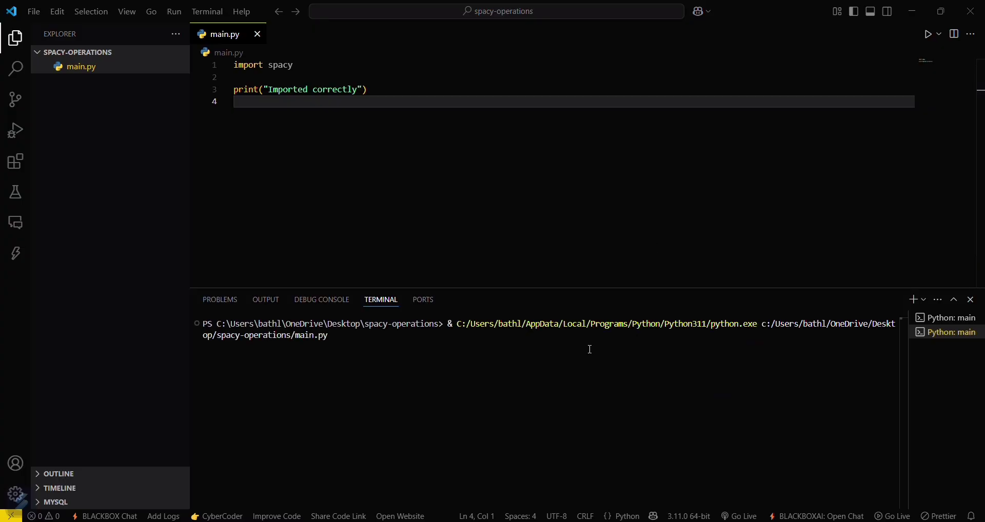
pyautogui.moveTo(361, 96)
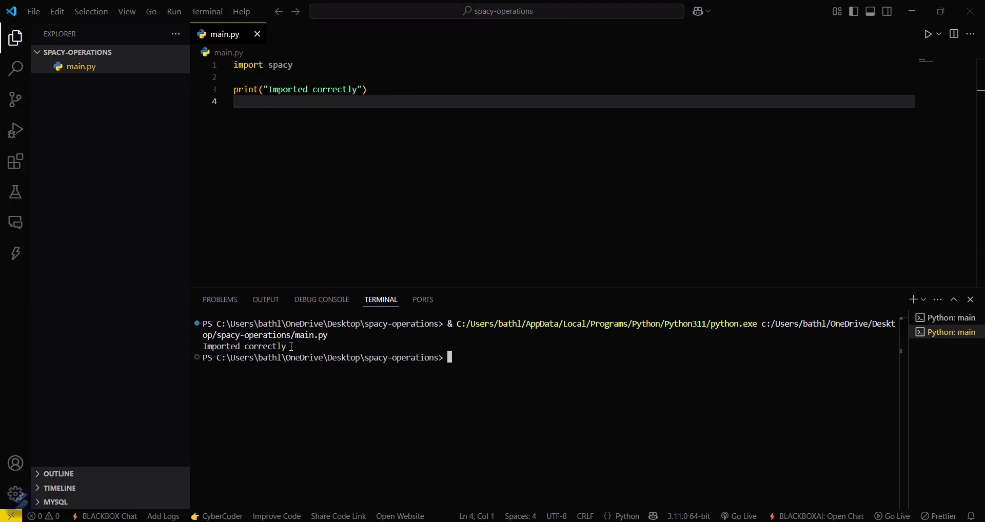
pyautogui.moveTo(326, 42)
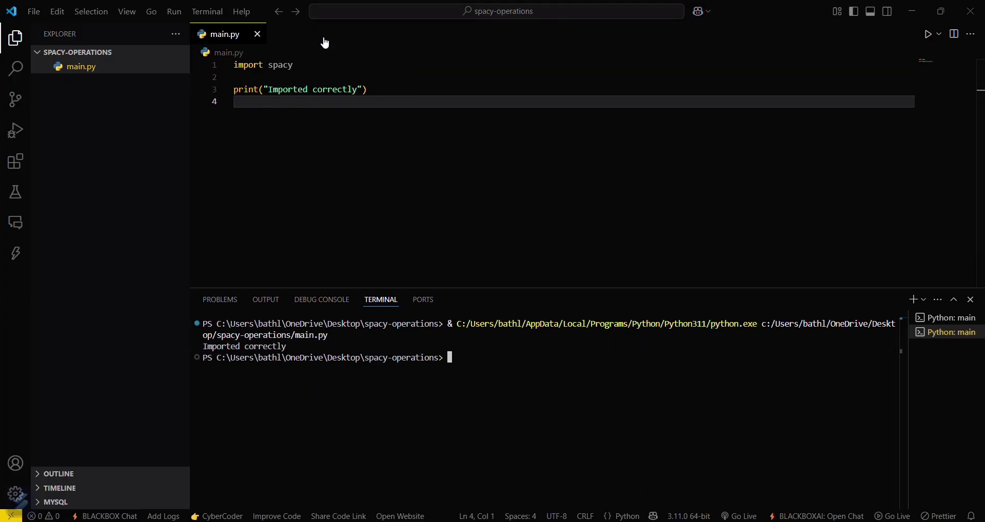